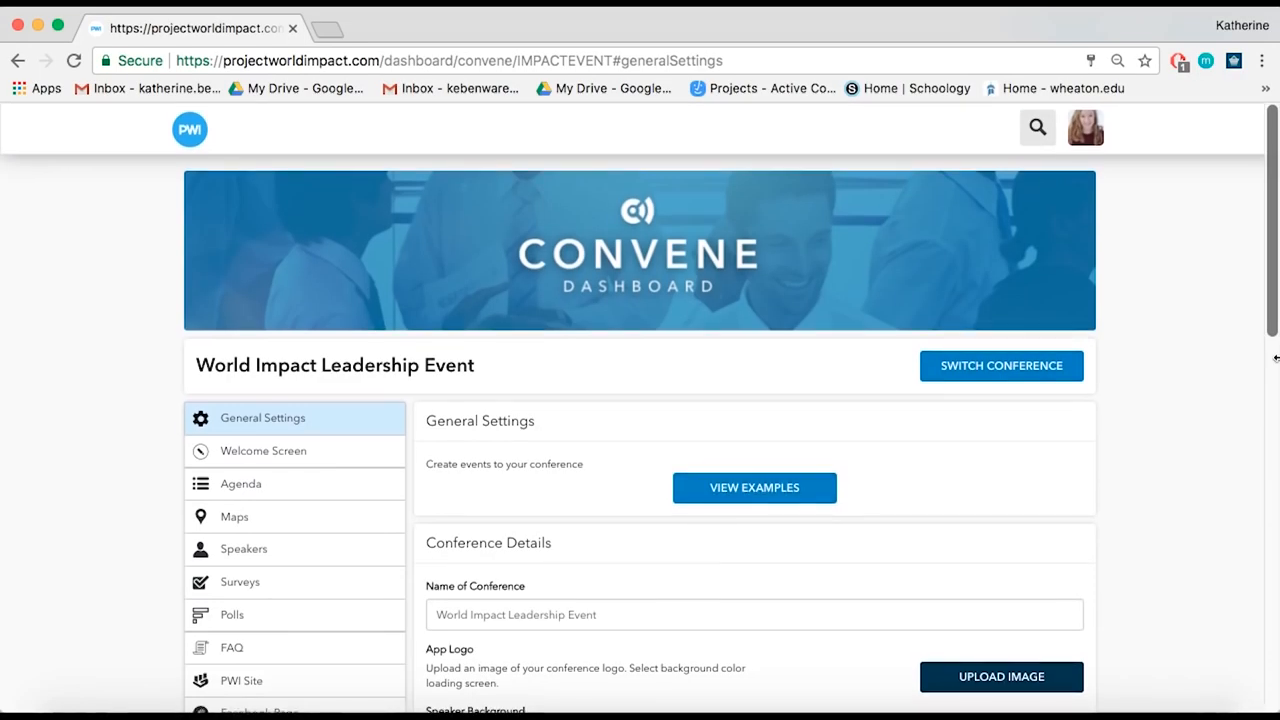
{"action": "mouse_move", "coordinate": [1246, 376]}
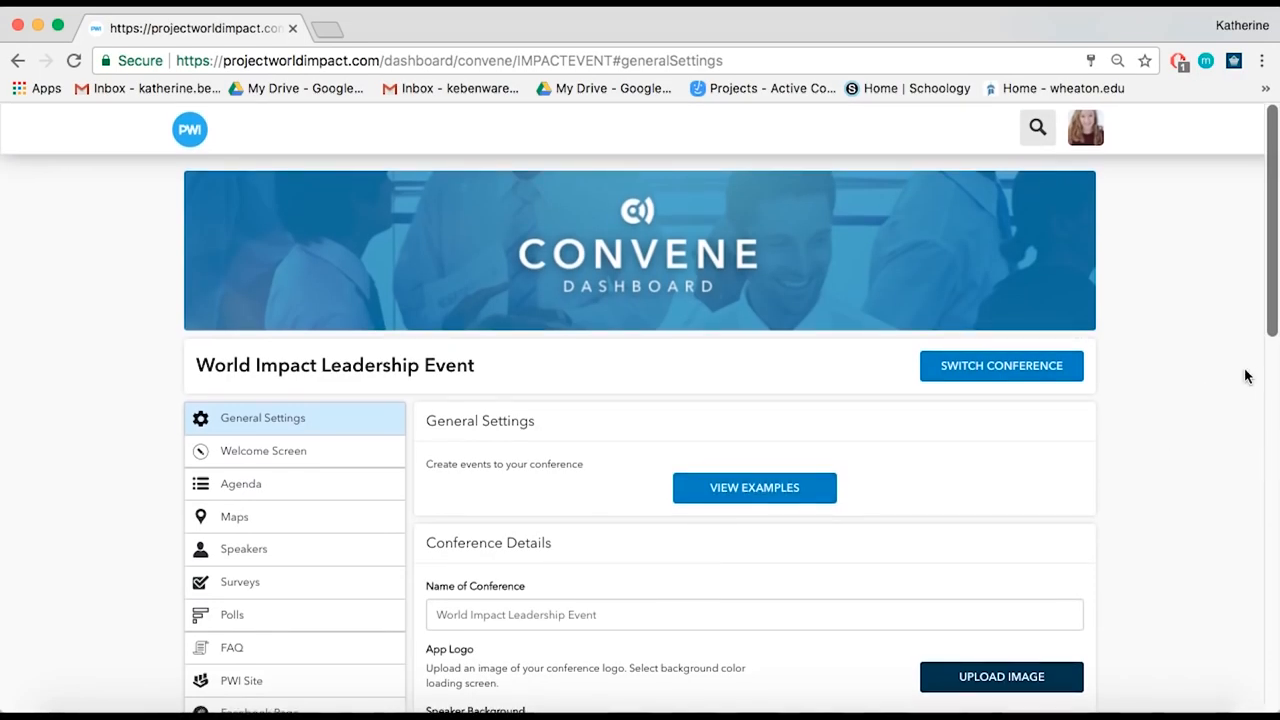
Step: Open the Agenda section from the General Settings page, listing August 18 and 19, 2017
{"action": "scroll", "scroll_direction": "down", "scroll_amount": 3}
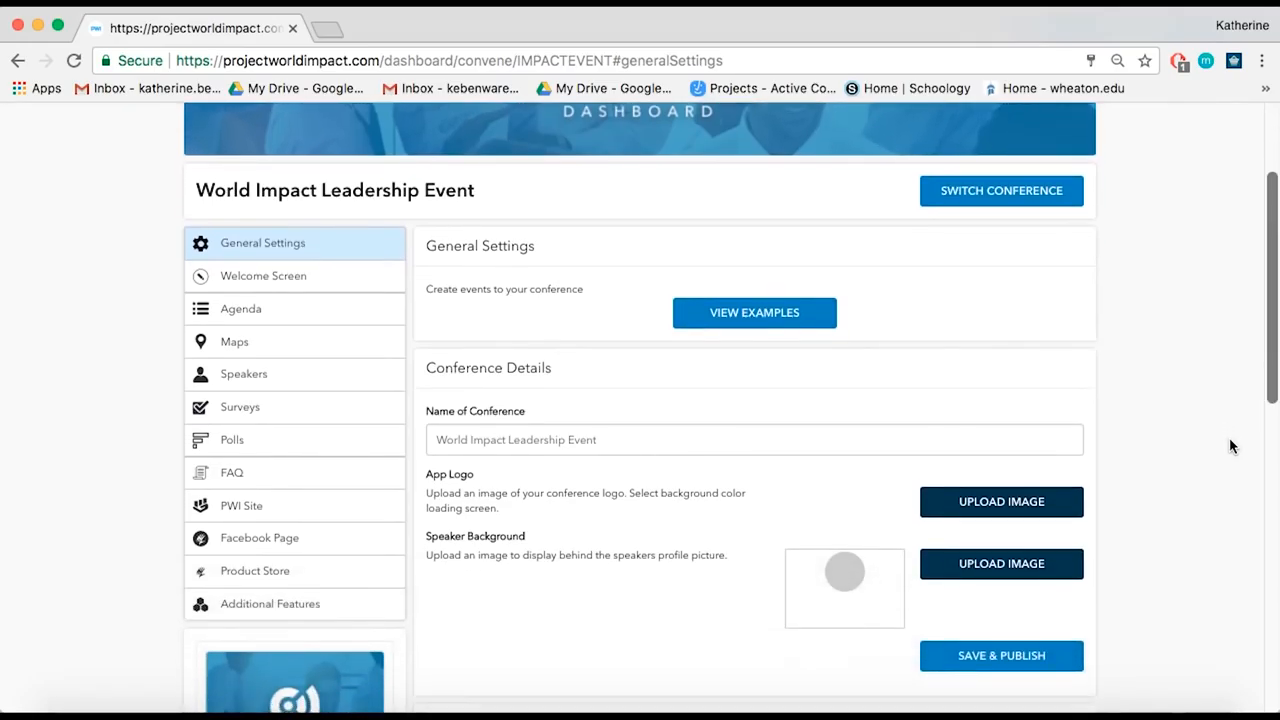
{"action": "scroll", "scroll_direction": "down", "scroll_amount": 3}
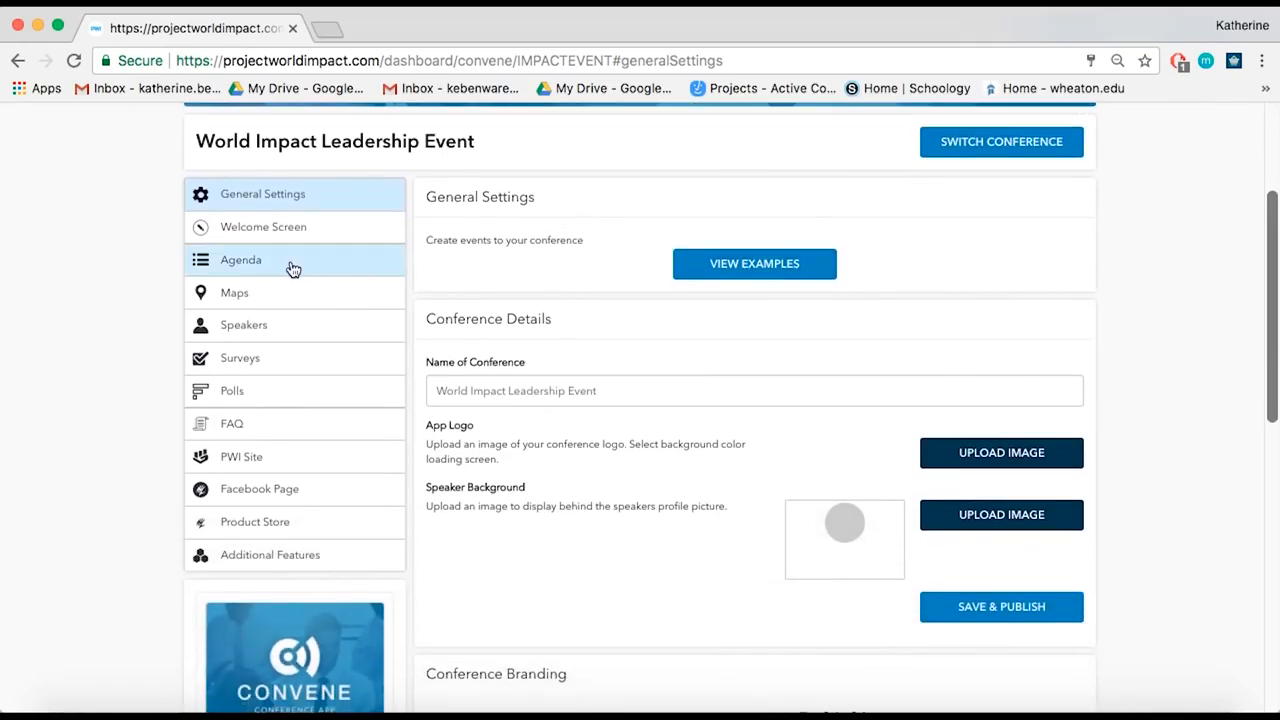
{"action": "left_click", "coordinate": [240, 260]}
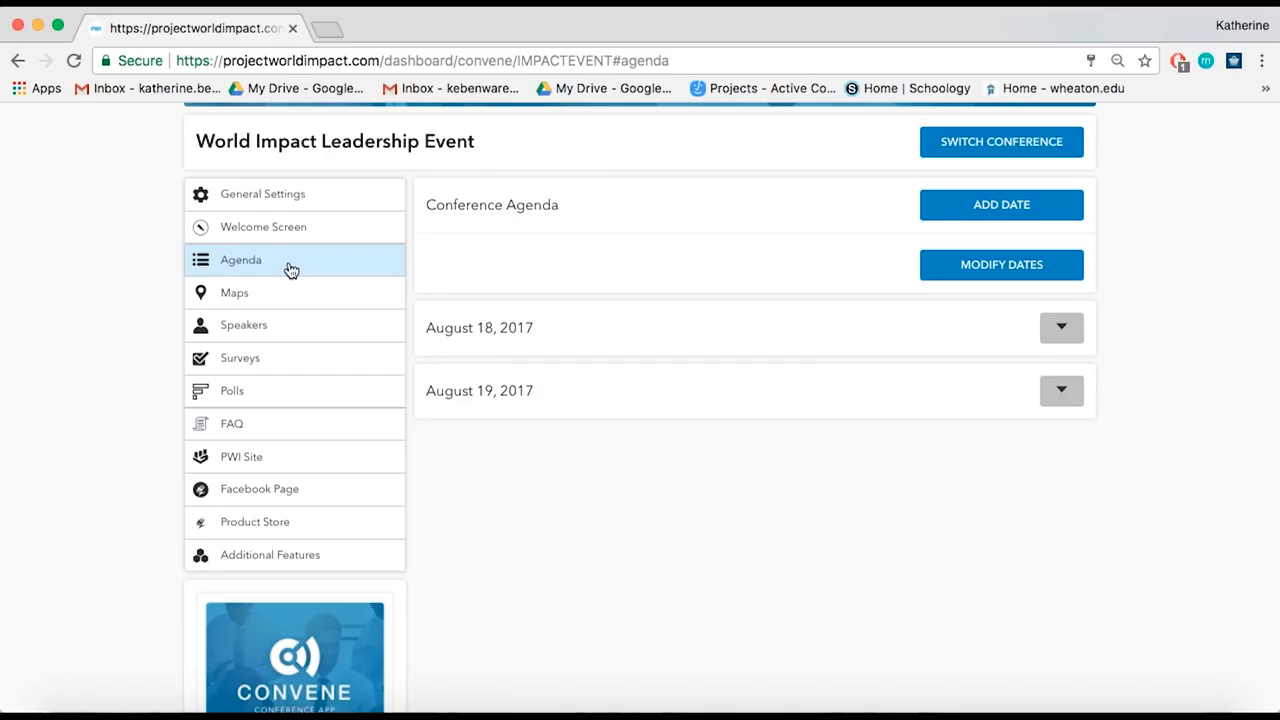
{"action": "mouse_move", "coordinate": [284, 306]}
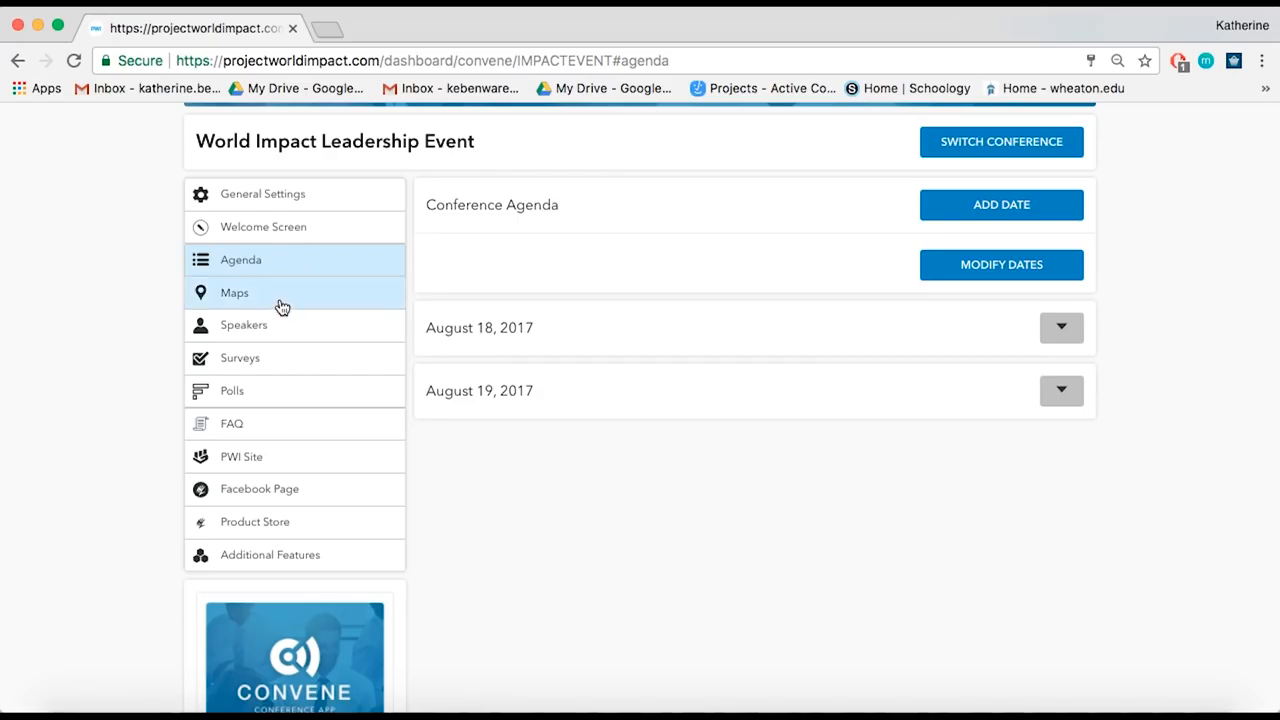
Step: Add a General Building Map with an uploaded, cropped floor-plan image and save it alongside Conference Rooms A and B
{"action": "left_click", "coordinate": [234, 292]}
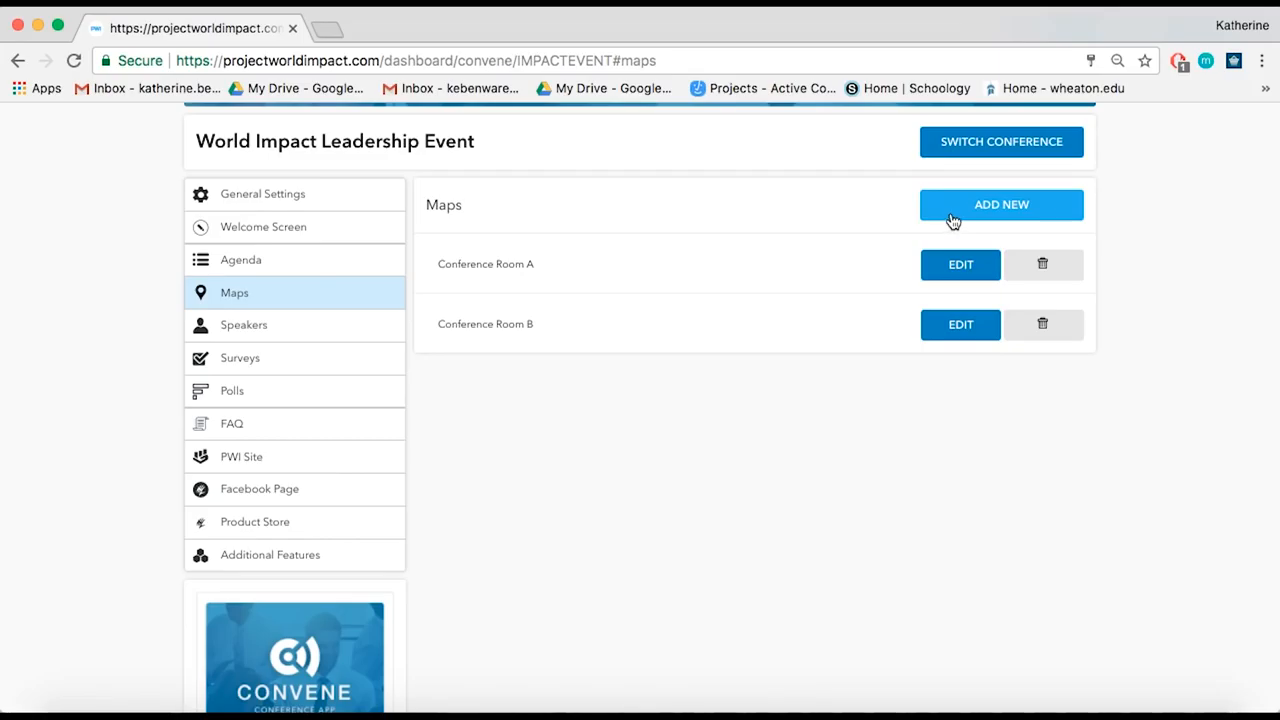
{"action": "left_click", "coordinate": [1000, 204]}
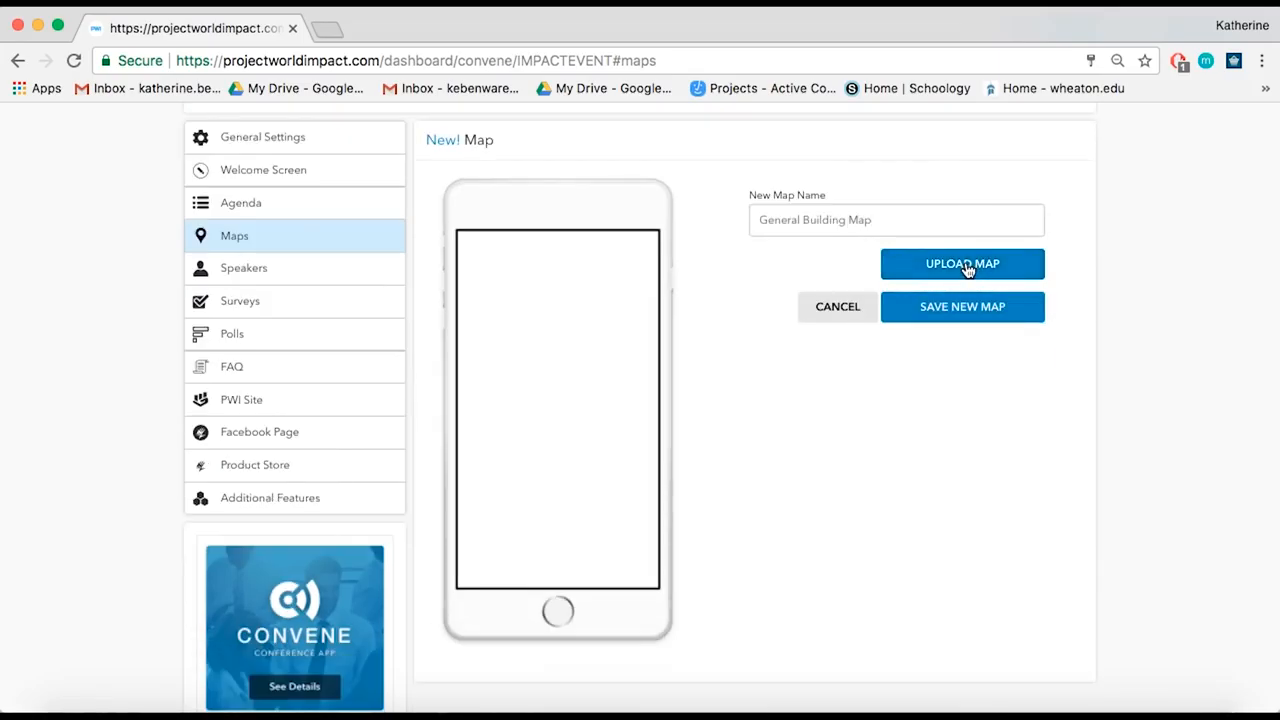
{"action": "left_click", "coordinate": [964, 264]}
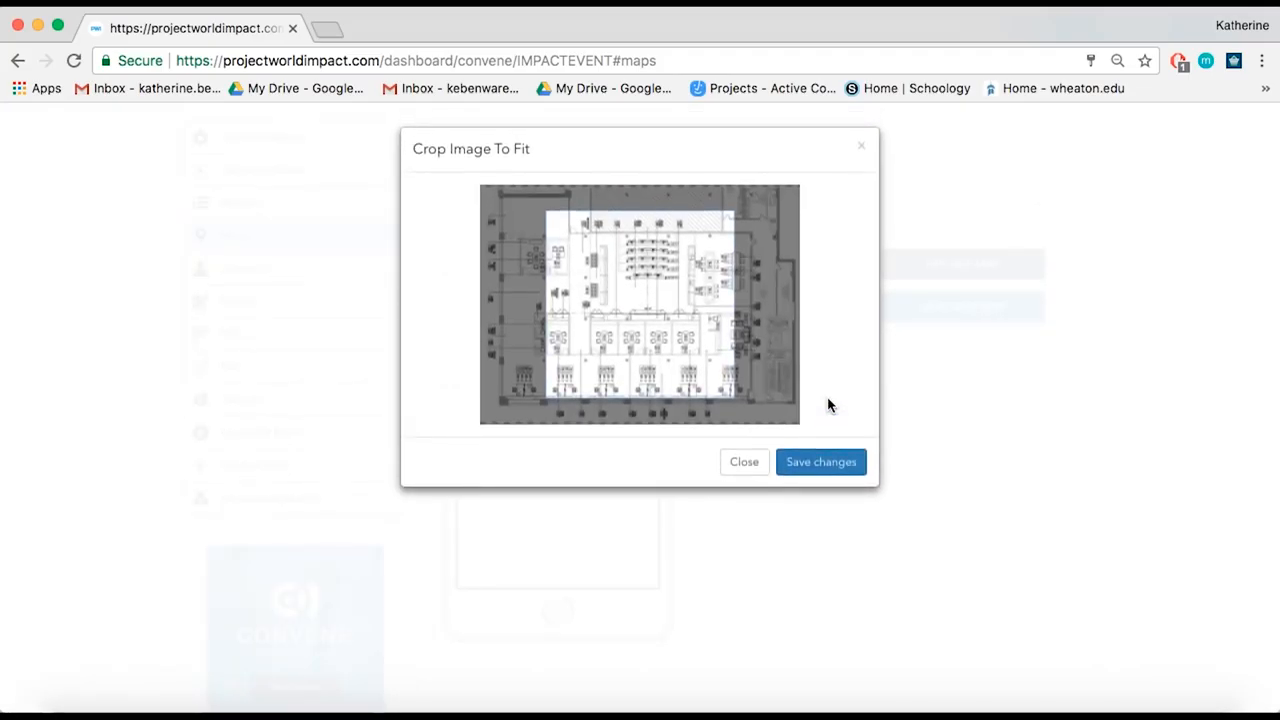
{"action": "left_click", "coordinate": [820, 462]}
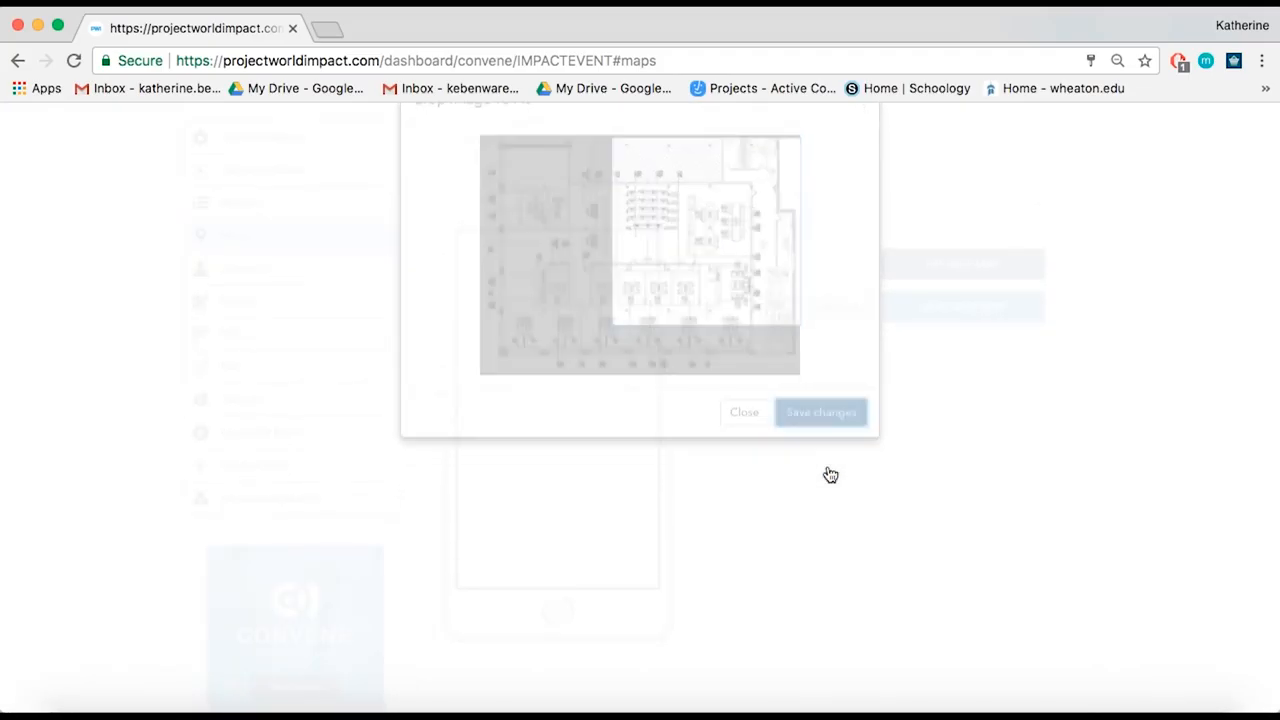
{"action": "left_click", "coordinate": [744, 412]}
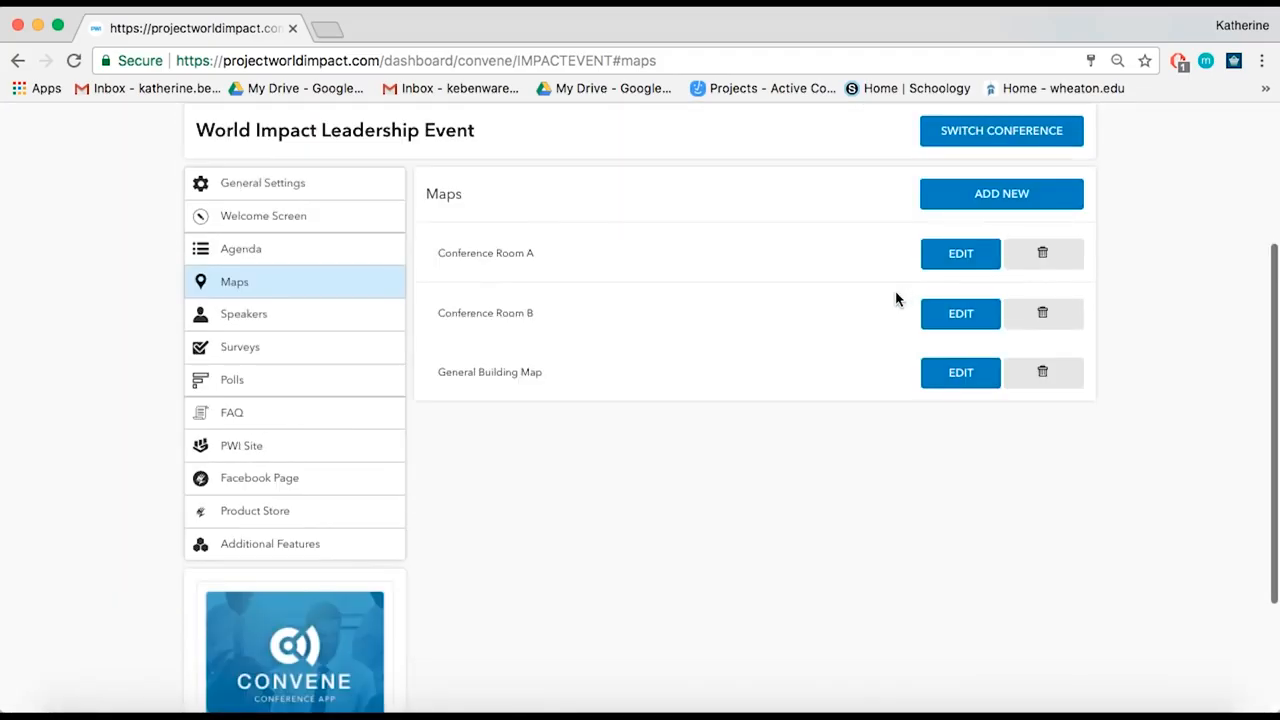
{"action": "left_click", "coordinate": [244, 314]}
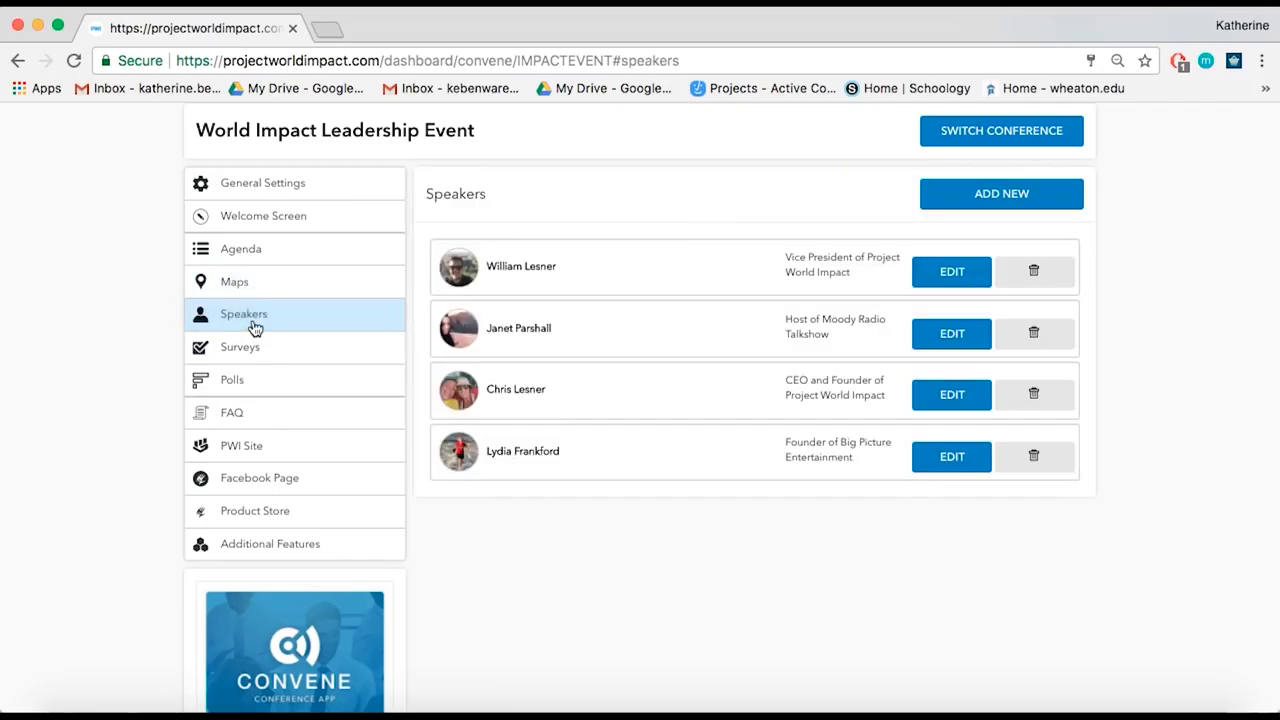
{"action": "mouse_move", "coordinate": [990, 200]}
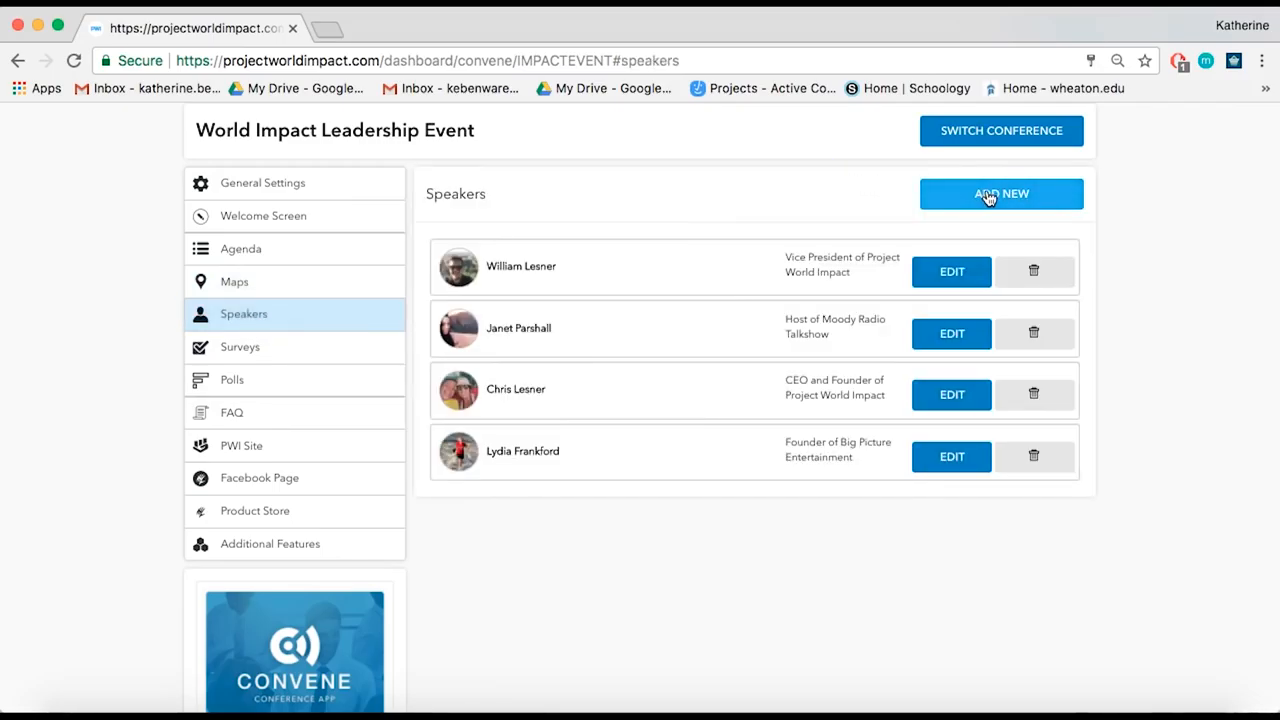
Step: Add Jane Smith, Founder of The Sunrise Charity, with profile photo and Twitter handle, as a fifth speaker
{"action": "left_click", "coordinate": [1000, 192]}
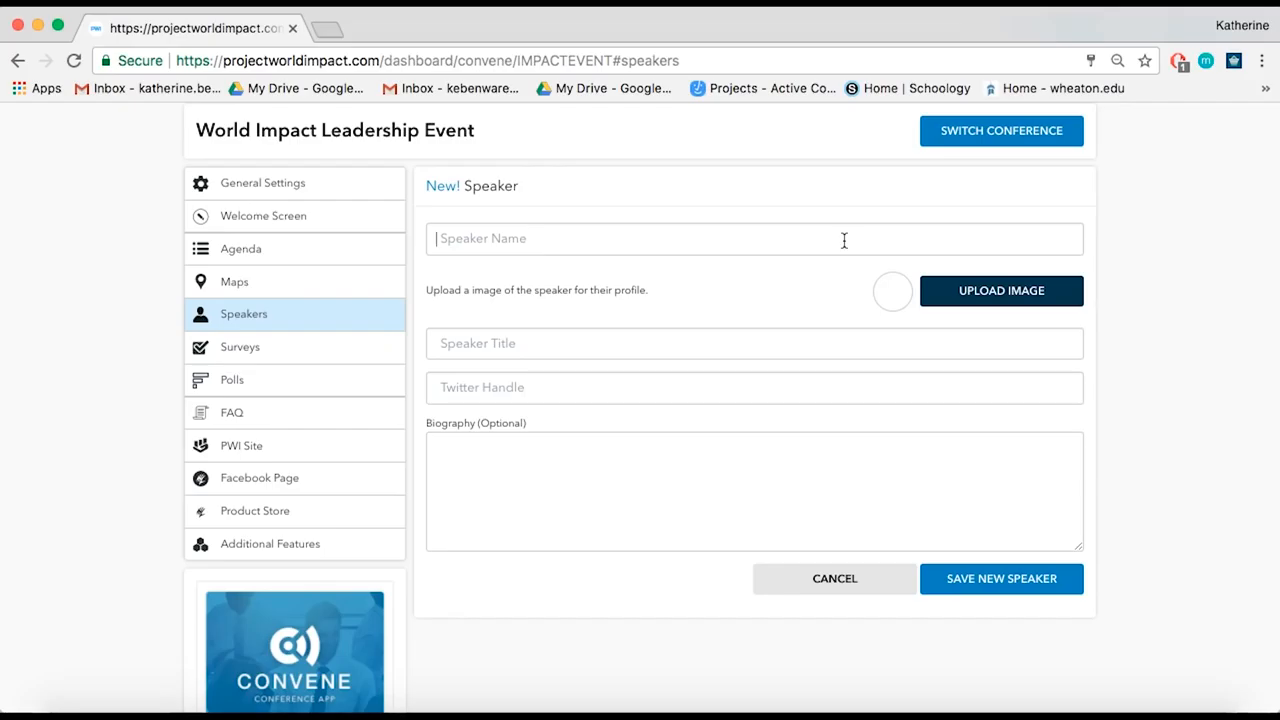
{"action": "left_click", "coordinate": [1000, 290]}
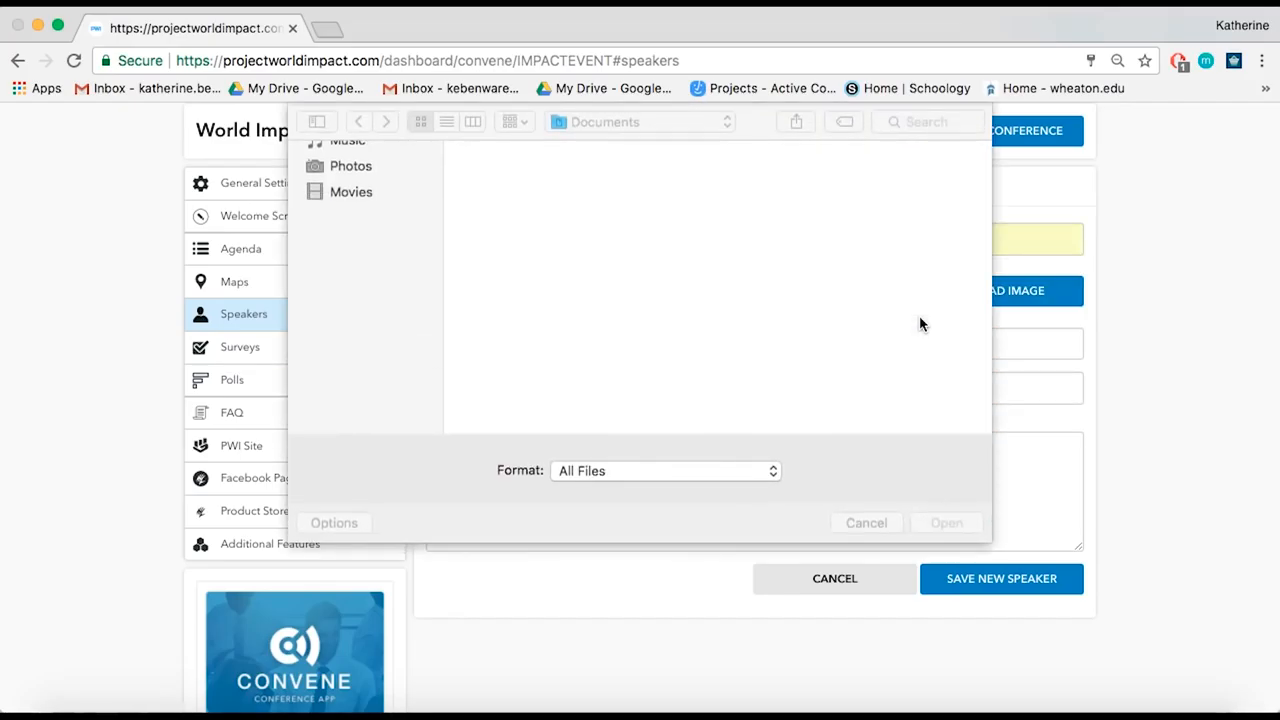
{"action": "left_click", "coordinate": [784, 336]}
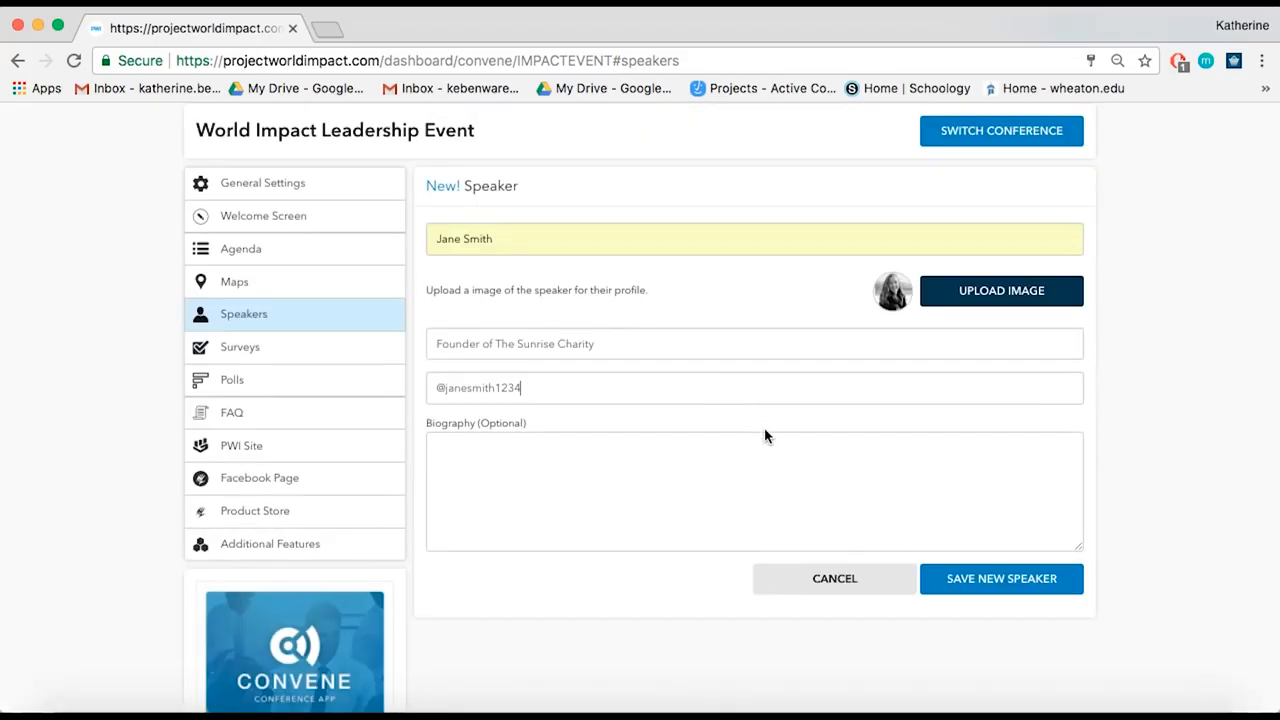
{"action": "left_click", "coordinate": [1000, 578]}
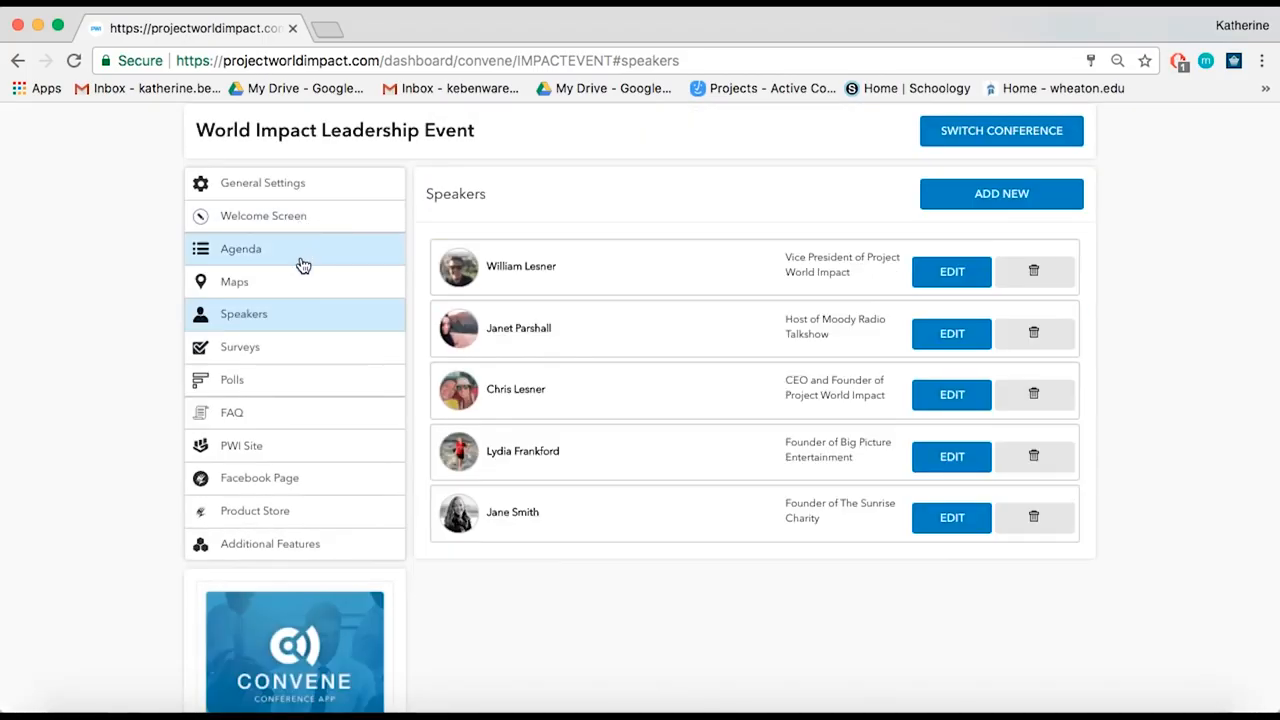
{"action": "left_click", "coordinate": [240, 248]}
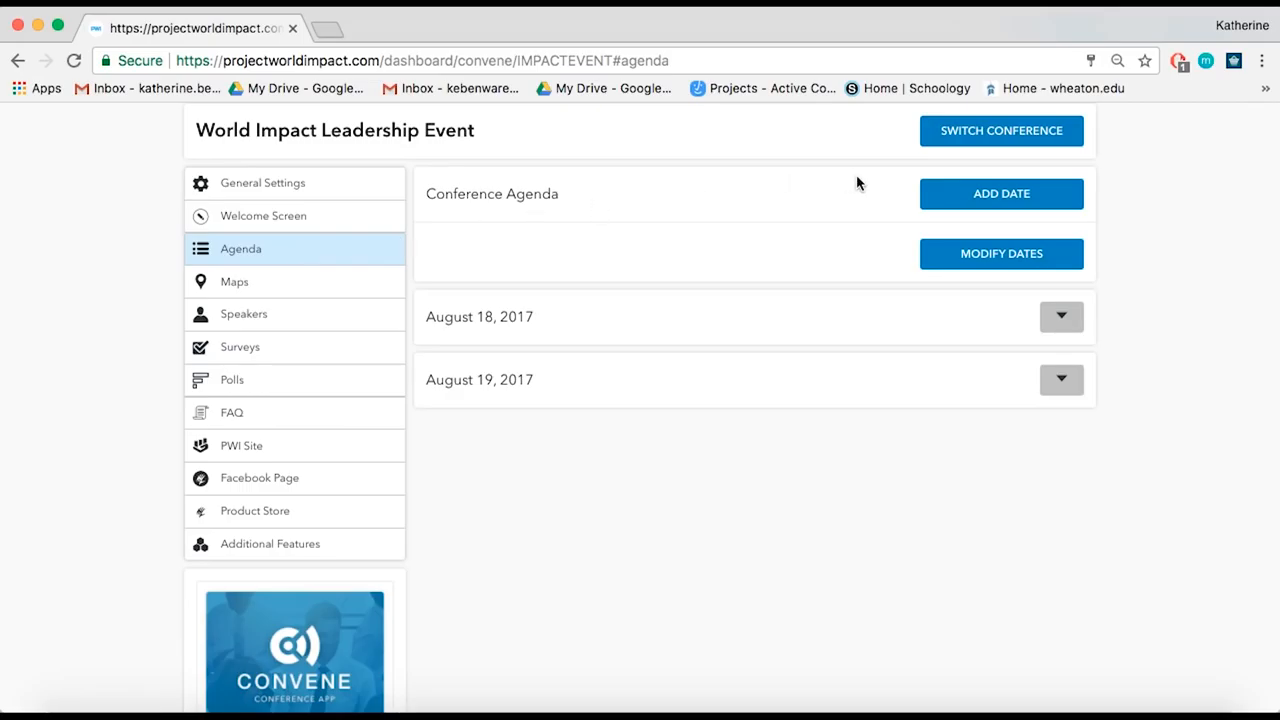
Step: Add August 17, 2017 to the agenda dates from the calendar
{"action": "left_click", "coordinate": [1000, 192]}
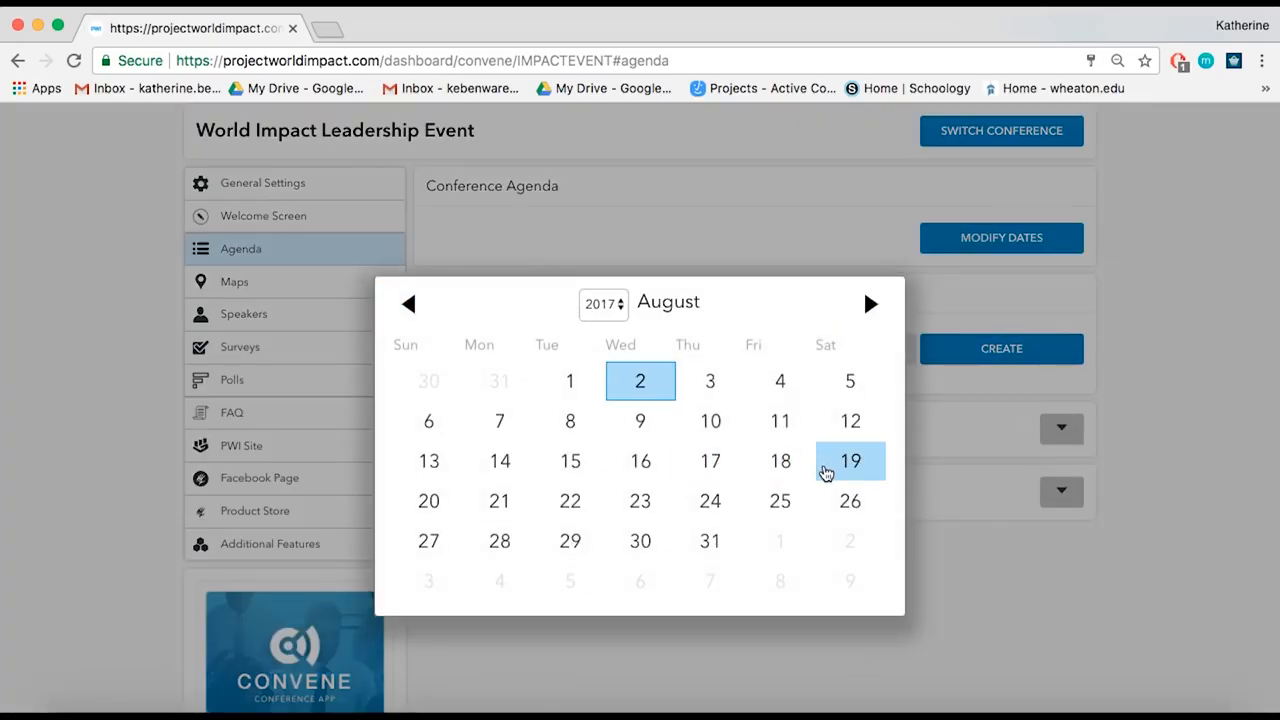
{"action": "left_click", "coordinate": [848, 460]}
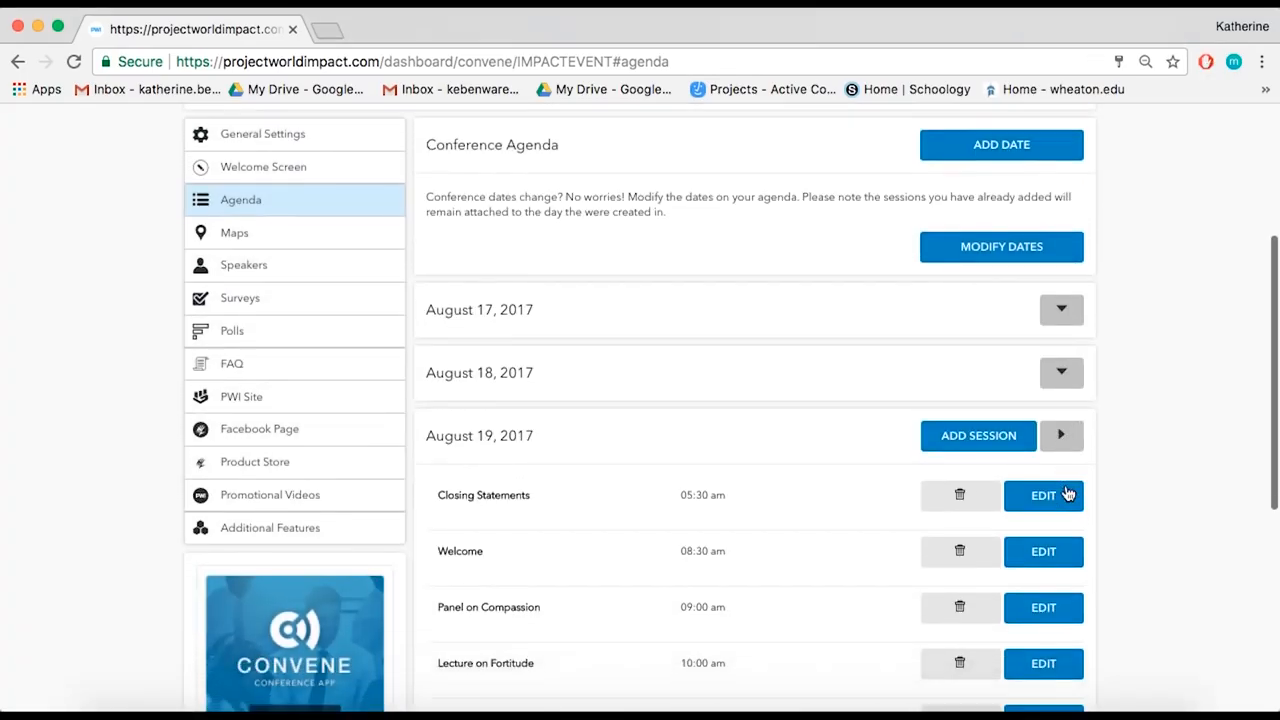
Step: Fill in the August 20 Group Send-off session in Conference Room A at 09:30 AM with the Conference Room A map
{"action": "scroll", "scroll_direction": "down", "scroll_amount": 3}
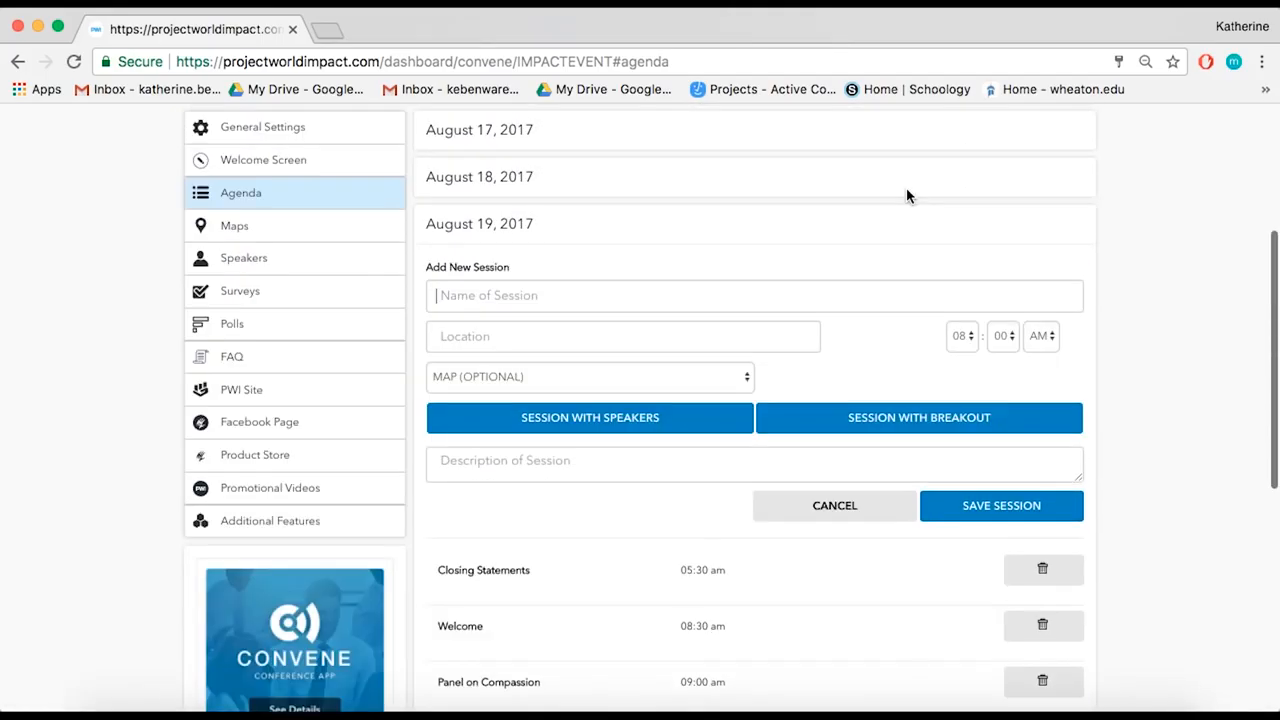
{"action": "type", "text": "Conference Room"}
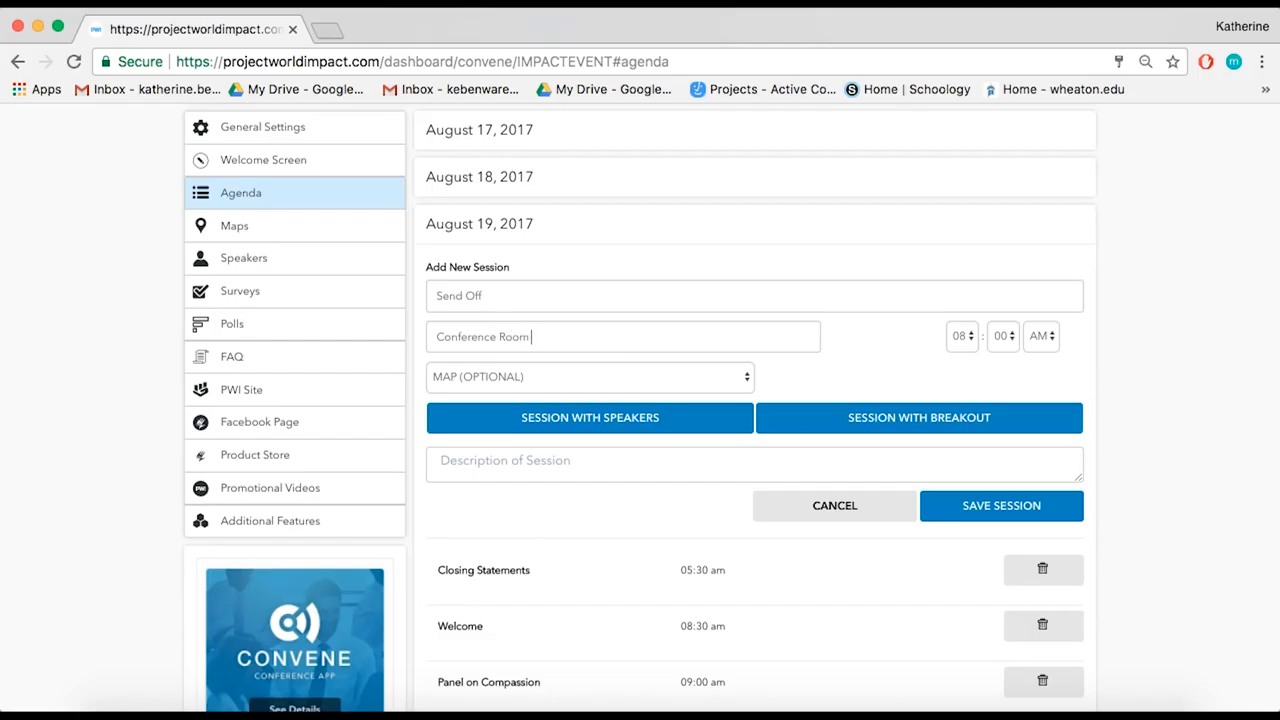
{"action": "left_click", "coordinate": [590, 376]}
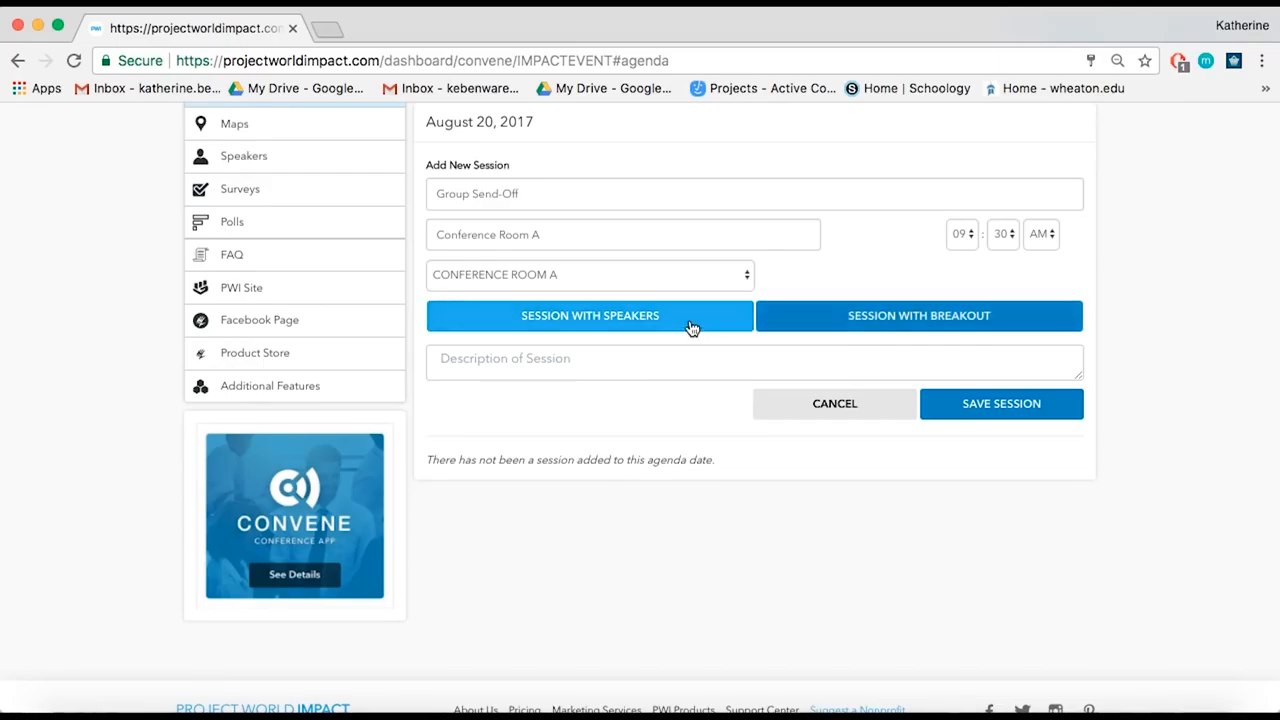
{"action": "left_click", "coordinate": [590, 316]}
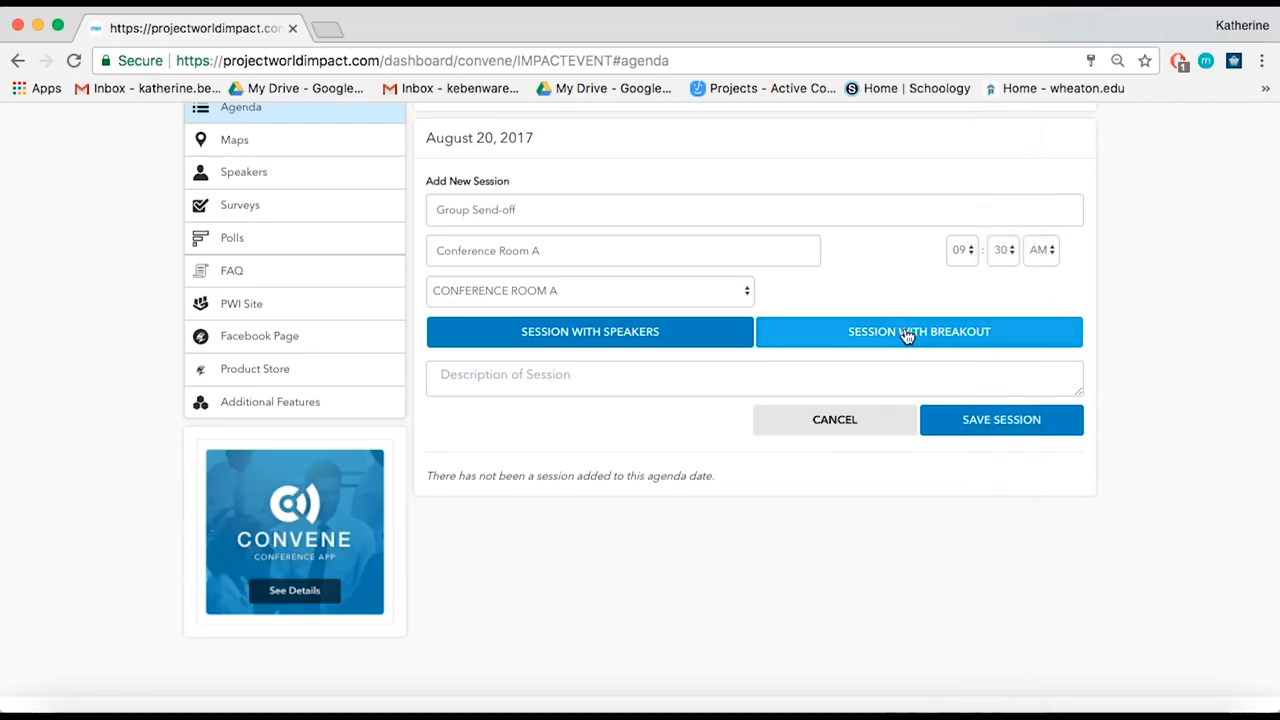
Step: Add a breakout to the Group Send-off session and save it so the agenda lists August 18, 19 and 20
{"action": "left_click", "coordinate": [918, 332]}
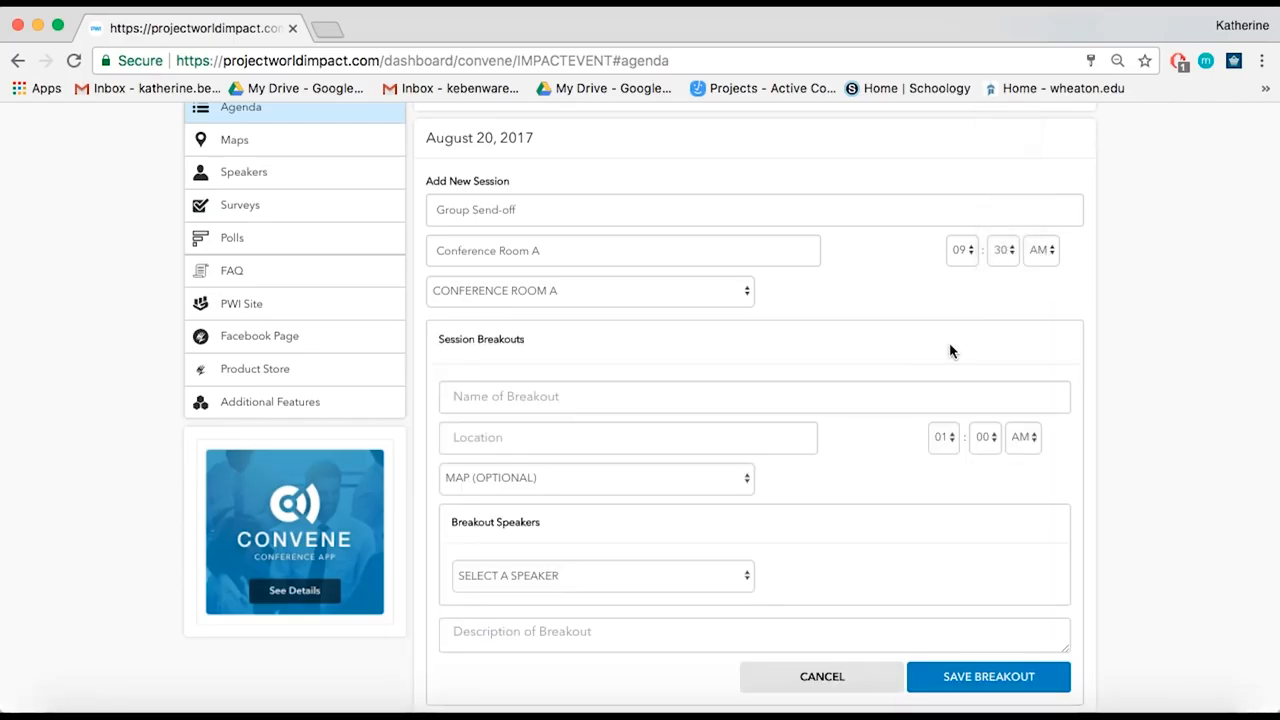
{"action": "scroll", "scroll_direction": "down", "scroll_amount": 3}
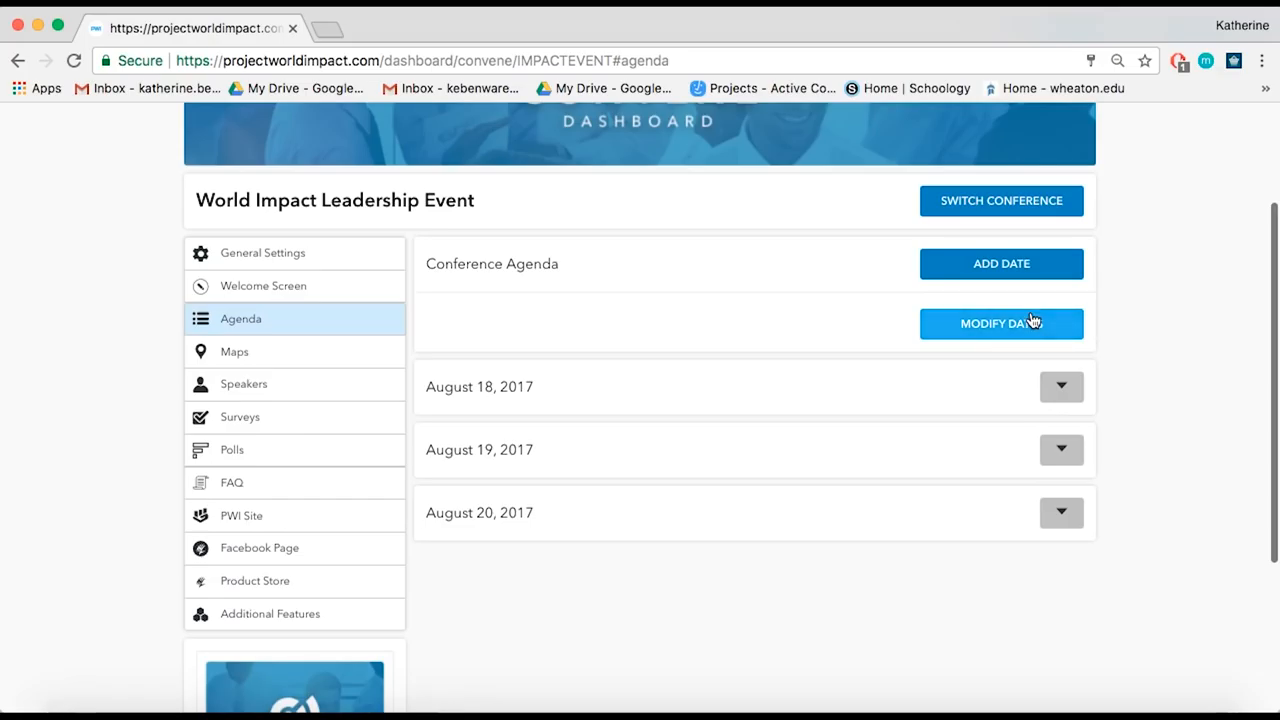
{"action": "left_click", "coordinate": [1000, 324]}
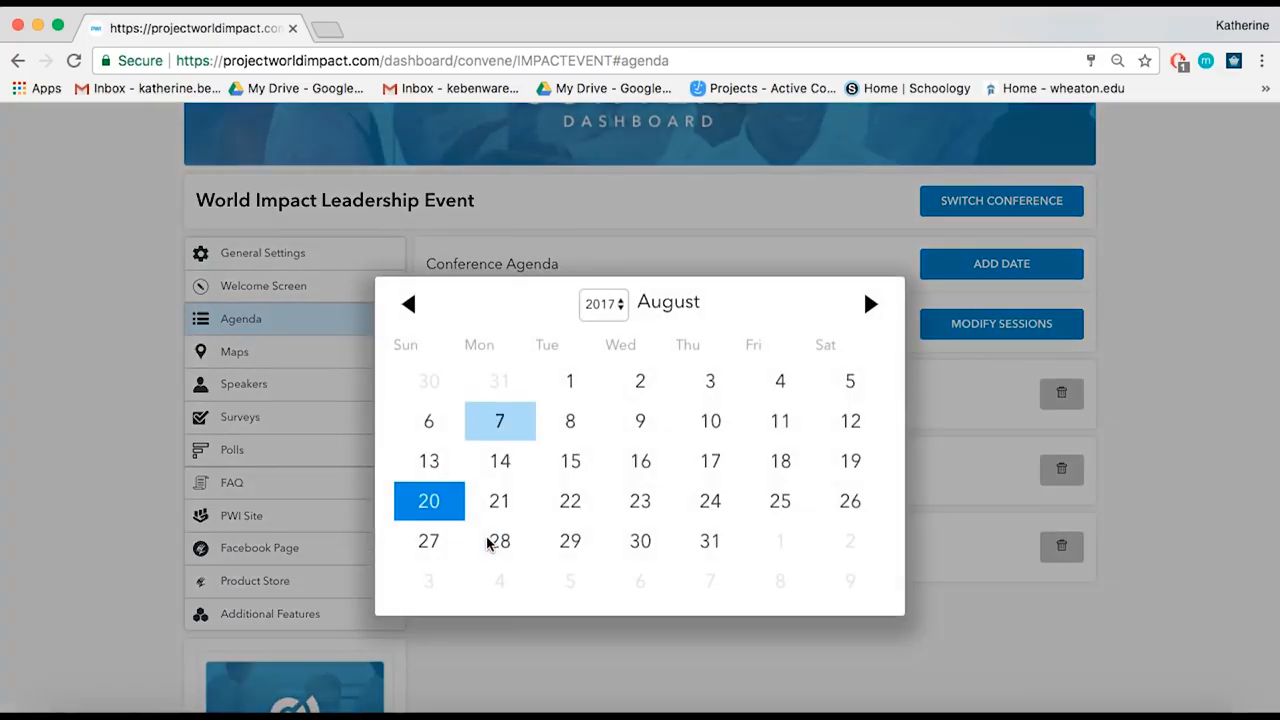
{"action": "mouse_move", "coordinate": [710, 462]}
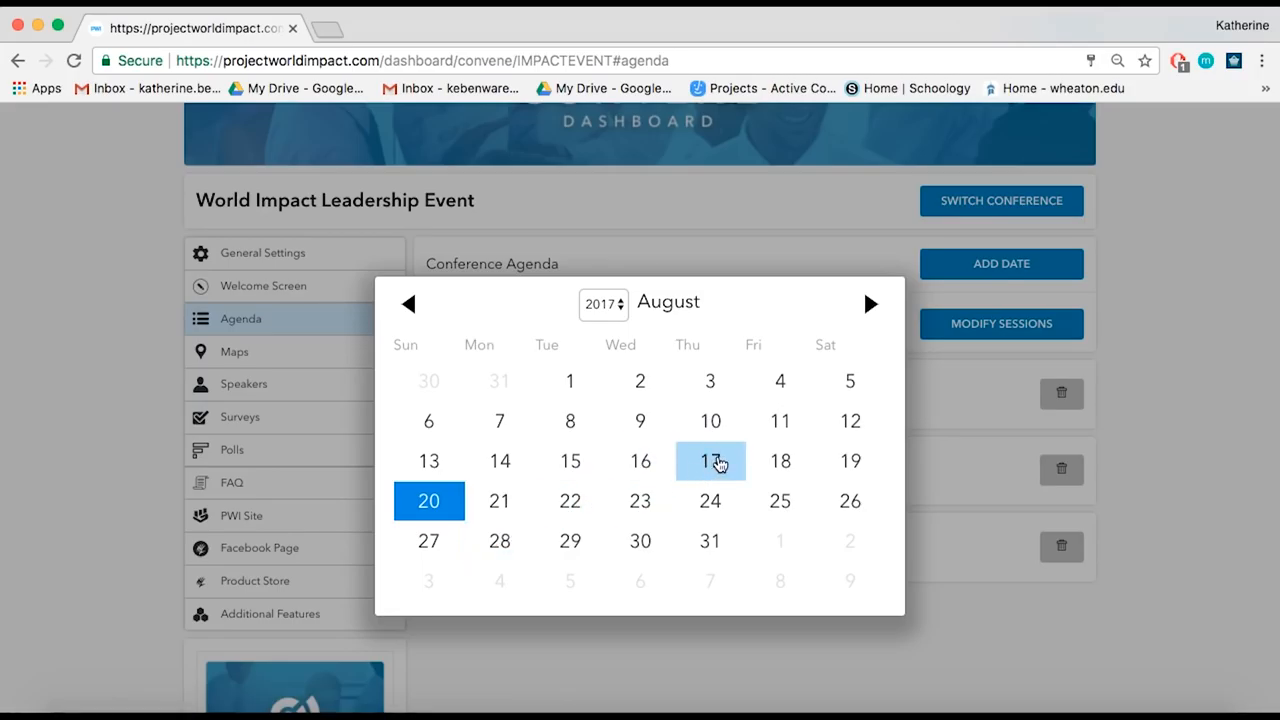
{"action": "left_click", "coordinate": [710, 460]}
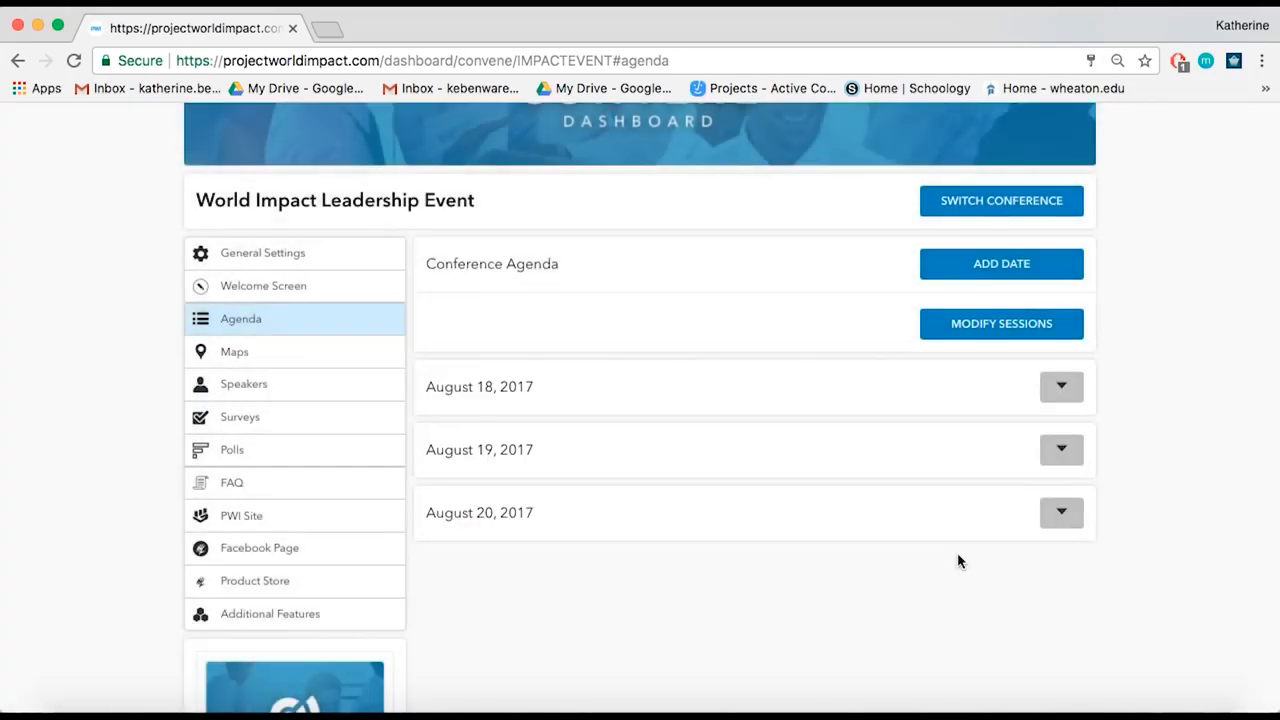